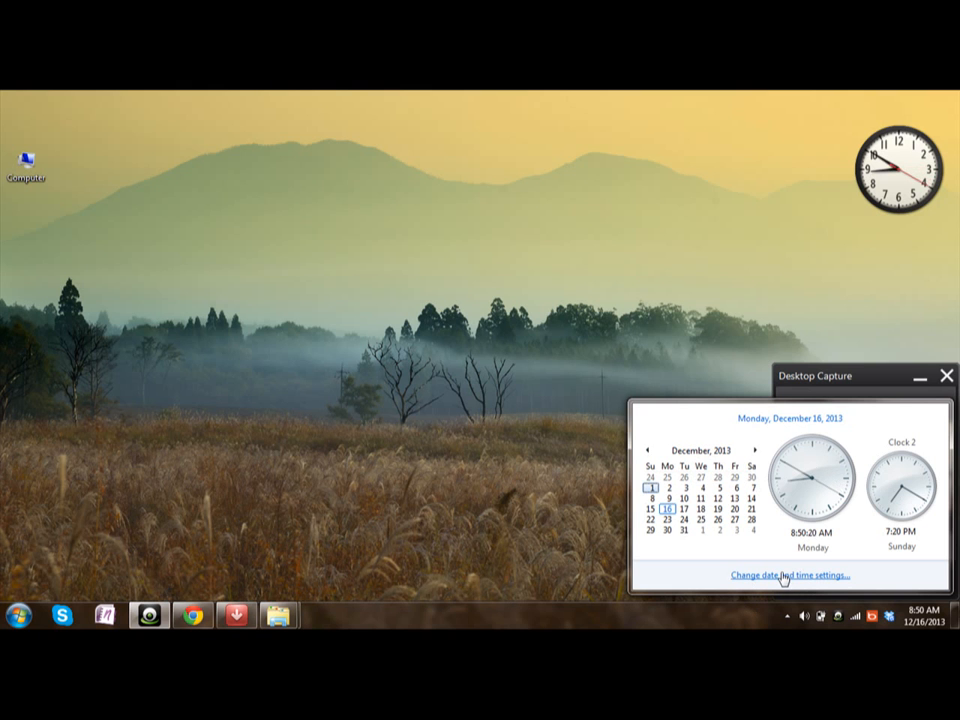
# Step: Open the Date and Time dialog via 'Change date and time settings...' in the clock flyout
pyautogui.click(788, 576)
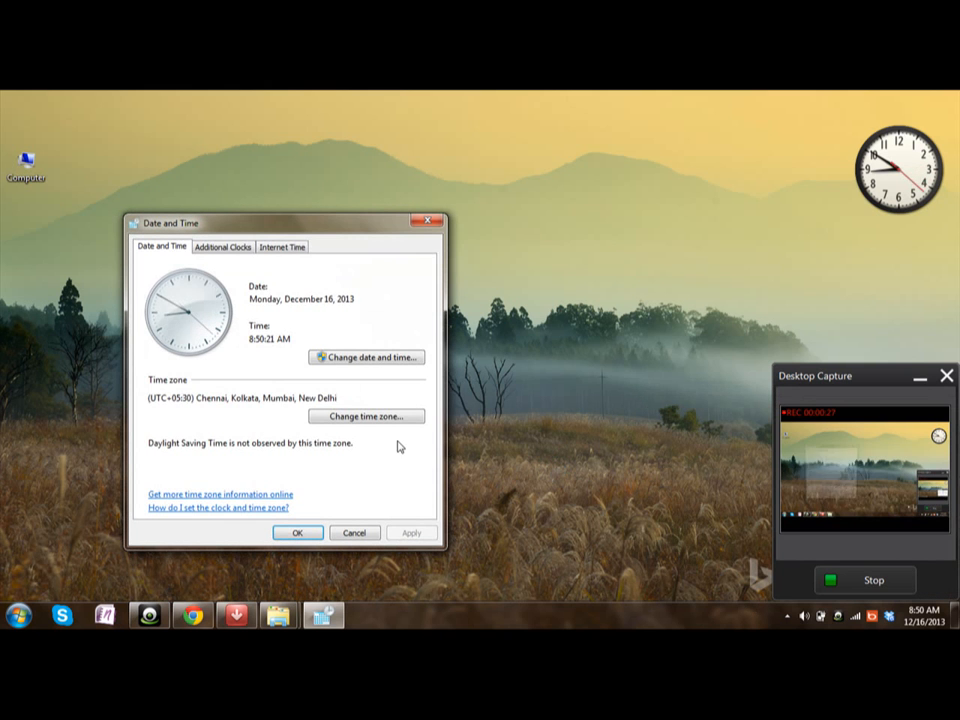
# Step: Enable the first additional clock and set it to (UTC-08:00) Pacific Time (US & Canada)
pyautogui.click(222, 248)
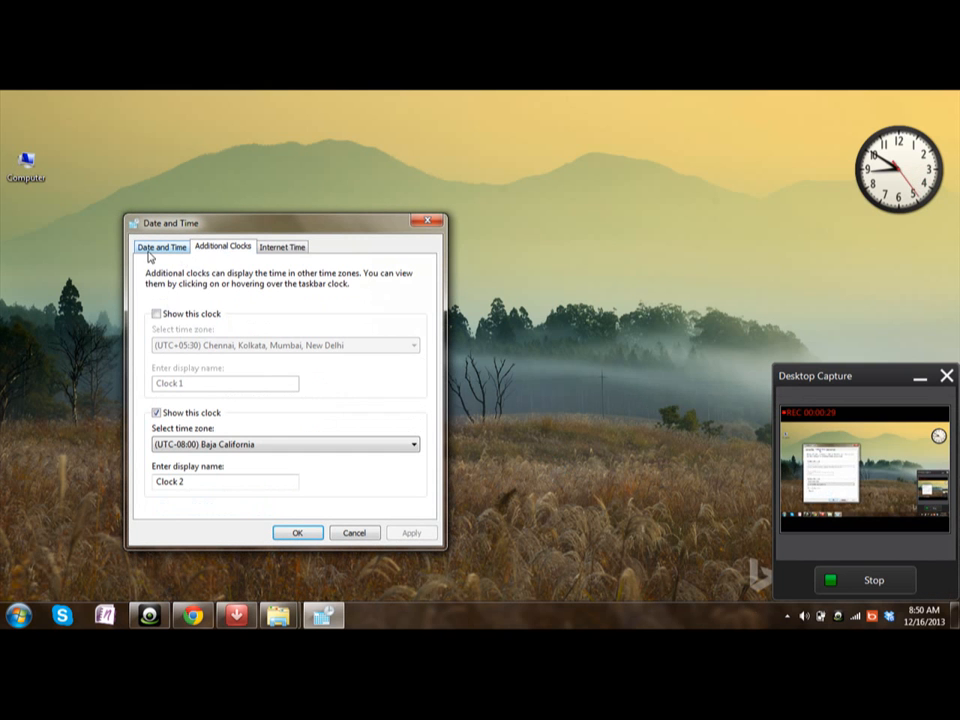
pyautogui.click(156, 312)
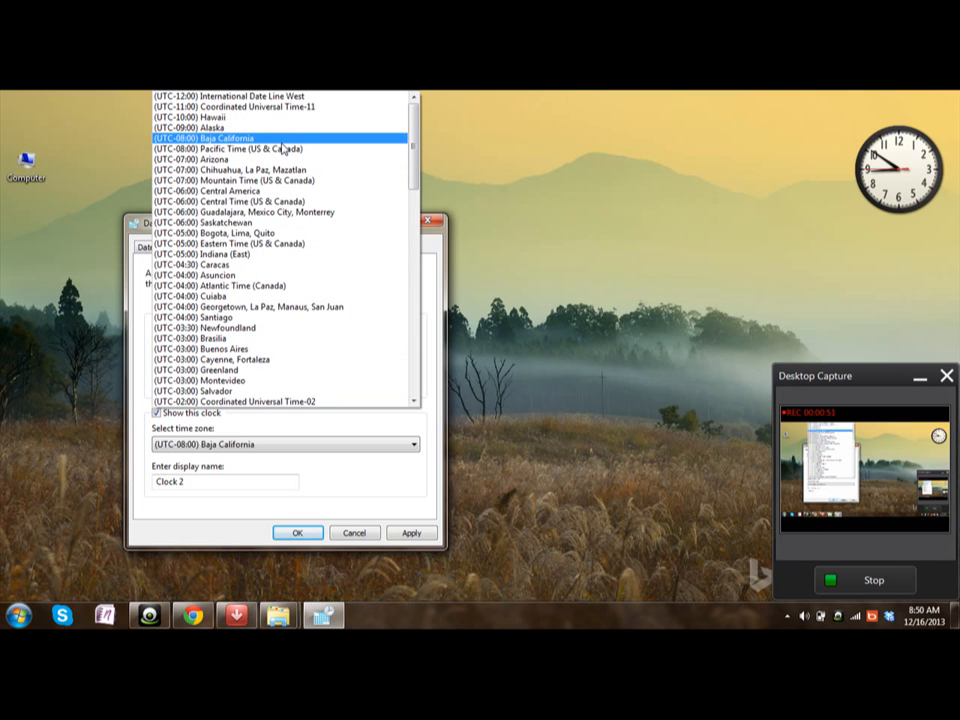
pyautogui.click(232, 148)
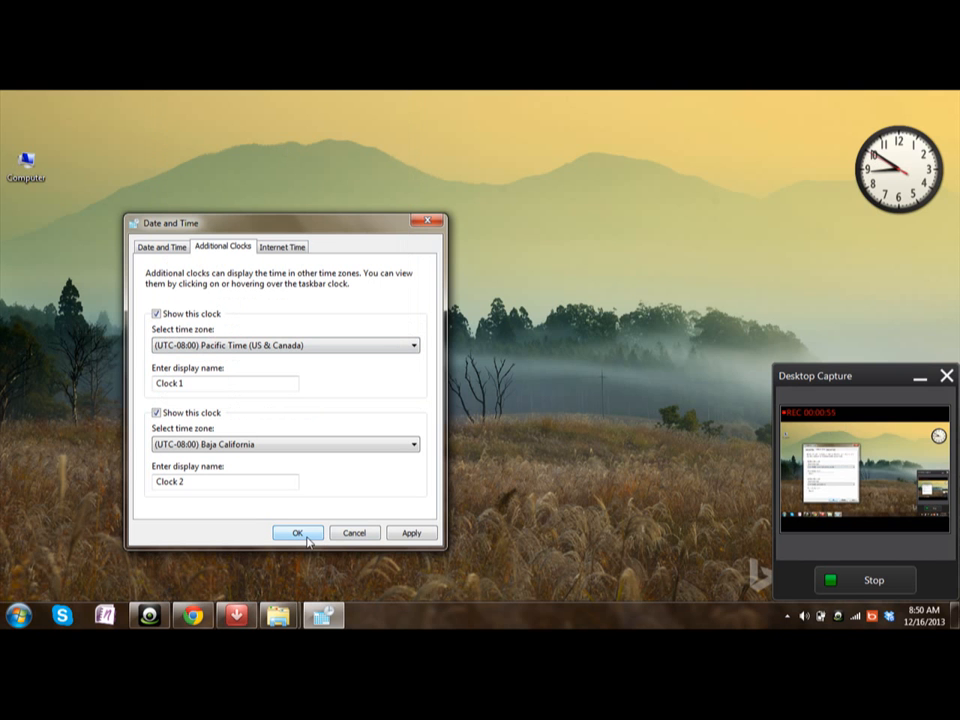
# Step: Confirm with OK and show the taskbar clock flyout with Clock 1 and Clock 2 beside local time
pyautogui.click(296, 532)
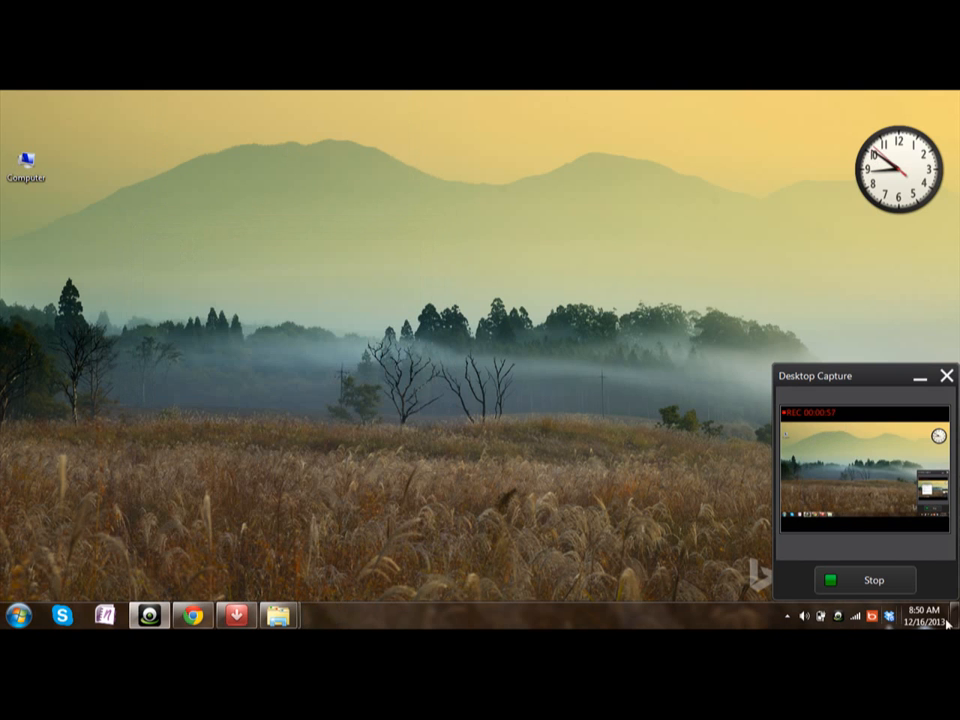
pyautogui.click(922, 616)
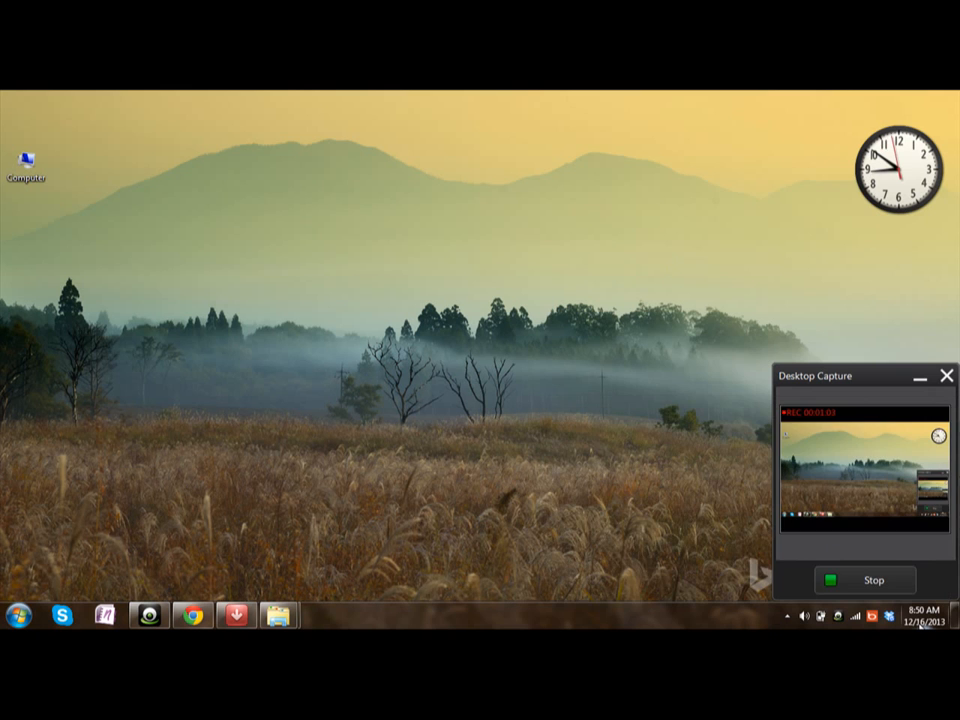
pyautogui.click(924, 616)
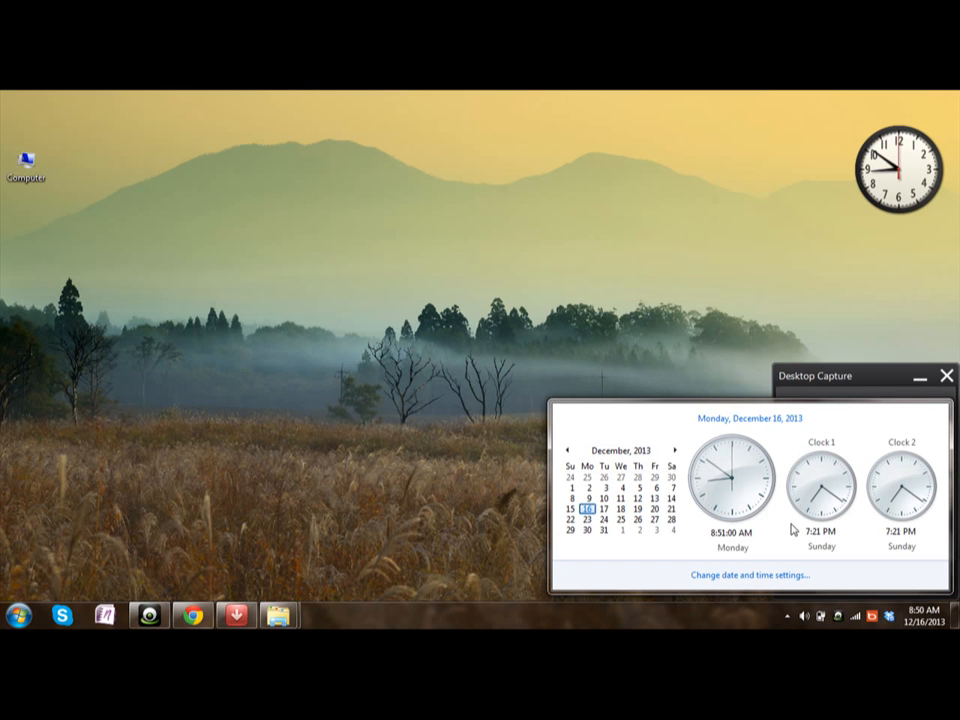